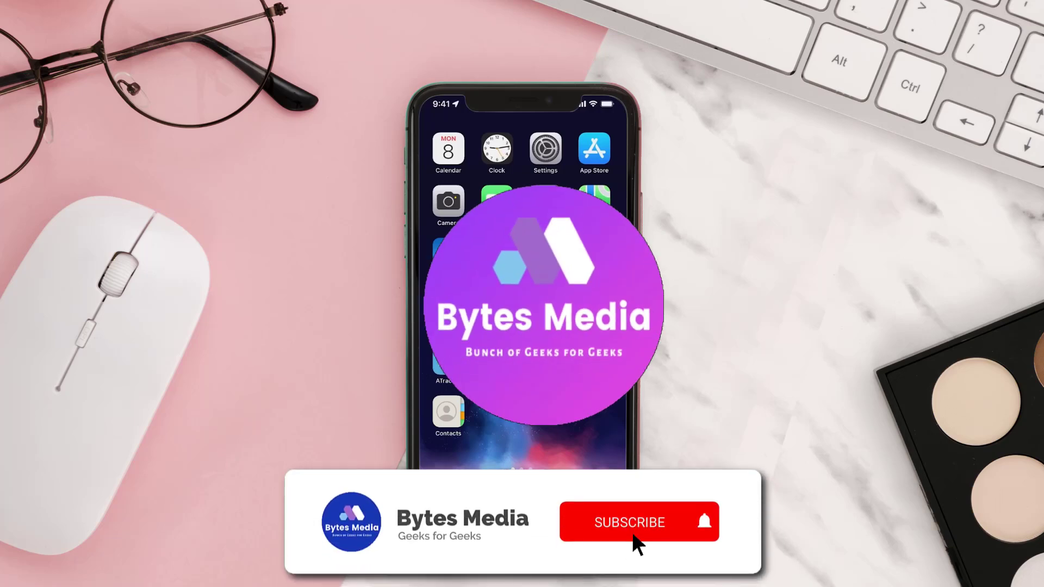
Search the App Store for 'dreammapper' and start updating DreamMapper to its latest version.
left_click(628, 522)
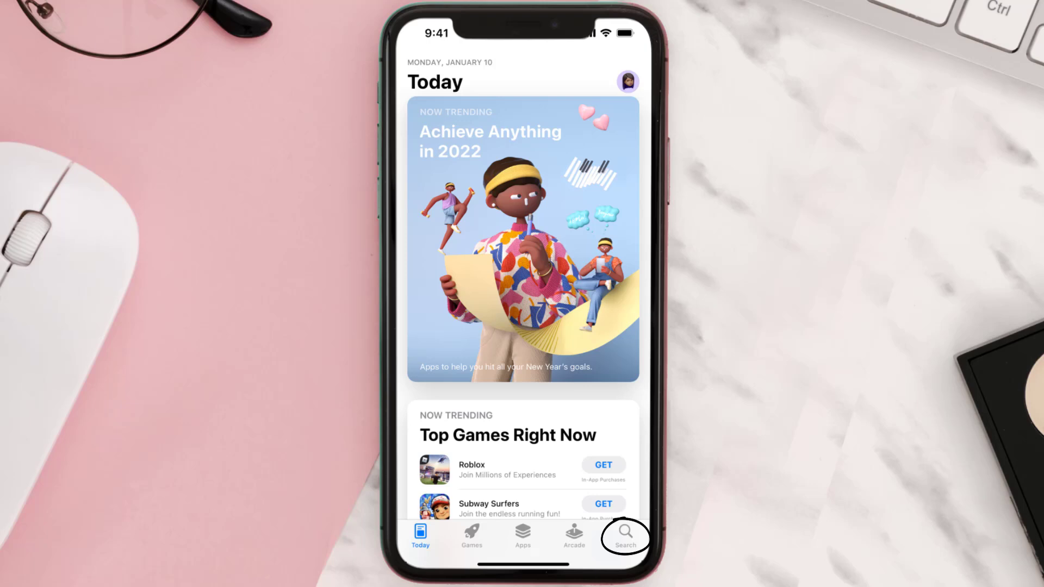
type("dreammapper")
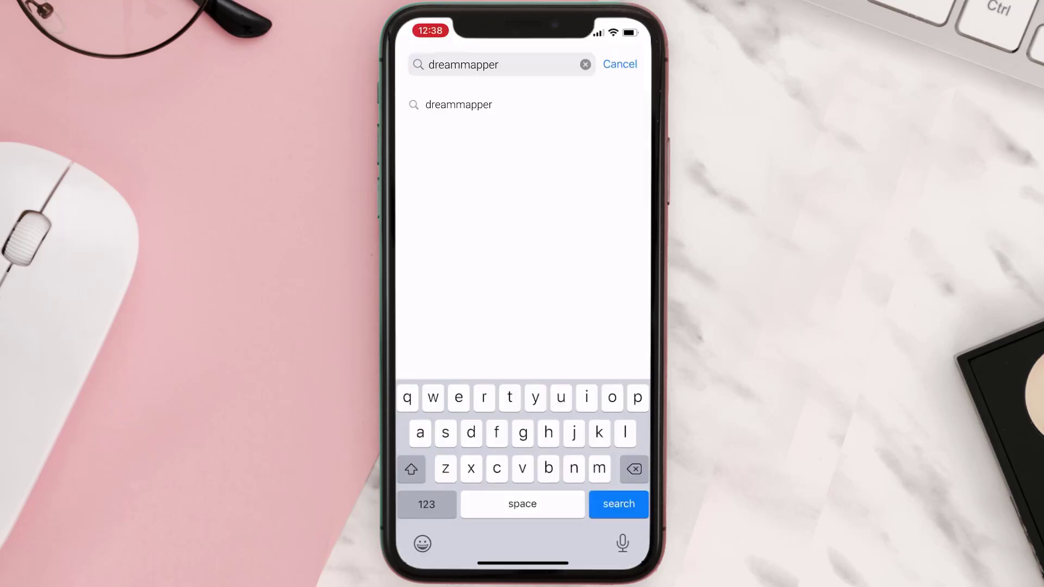
left_click(618, 504)
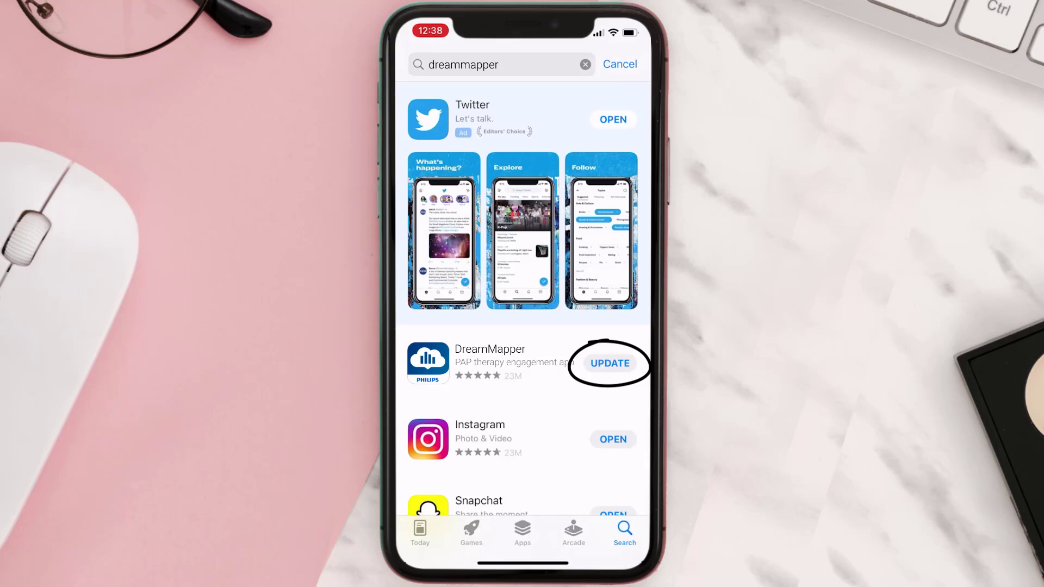
left_click(608, 363)
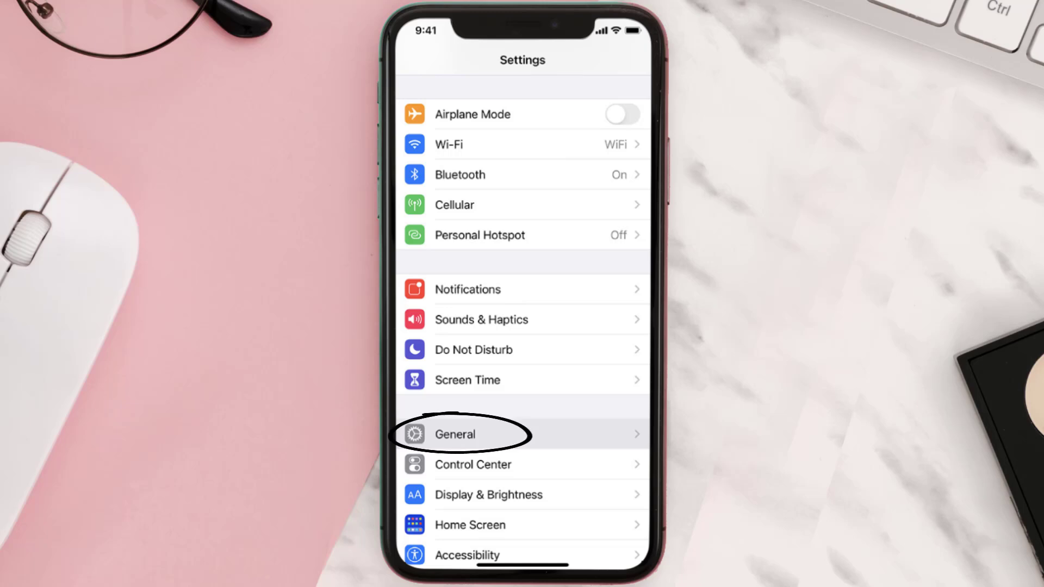
Navigate Settings > General > iPhone Storage to DreamMapper's storage details (40.5 MB app, 3.7 MB data).
left_click(455, 434)
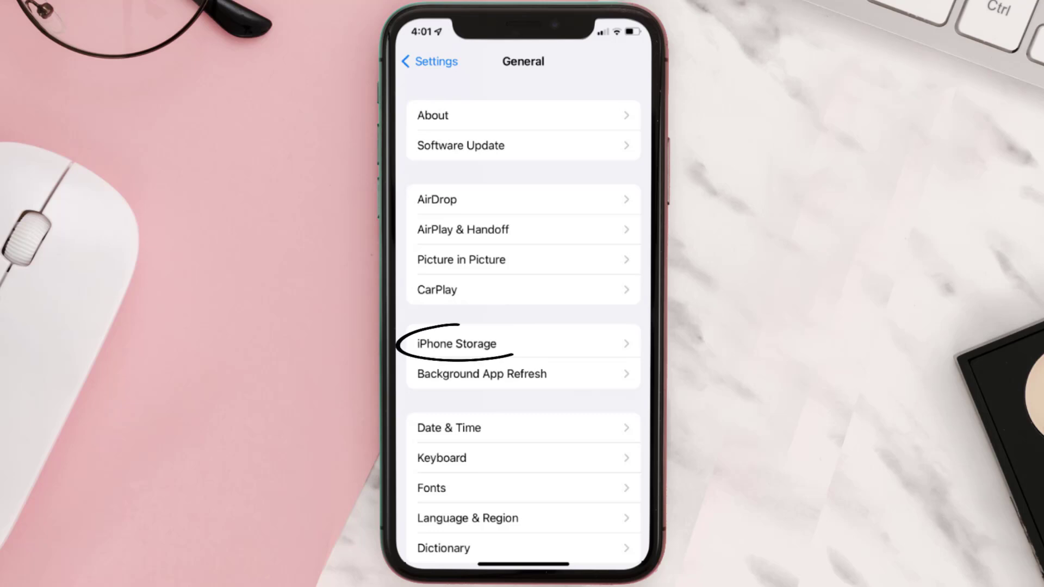
left_click(458, 344)
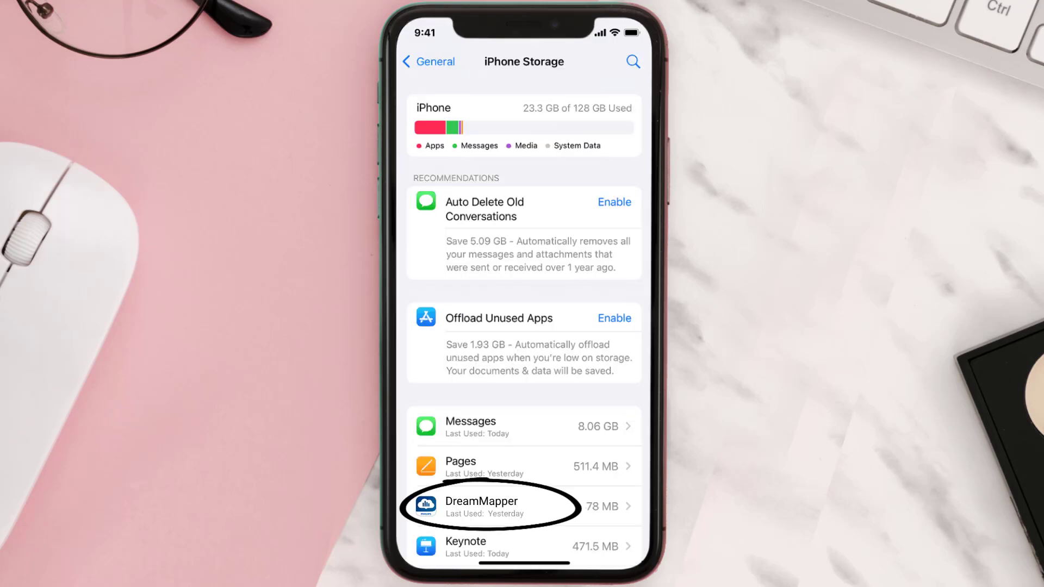
left_click(490, 506)
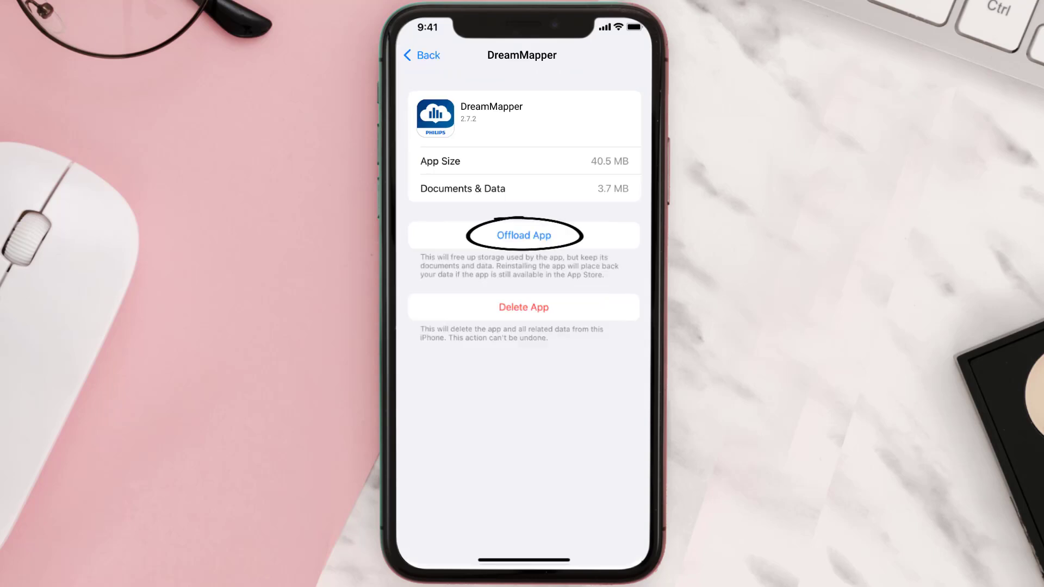
Offload DreamMapper keeping its documents and data, then reinstall it.
left_click(523, 235)
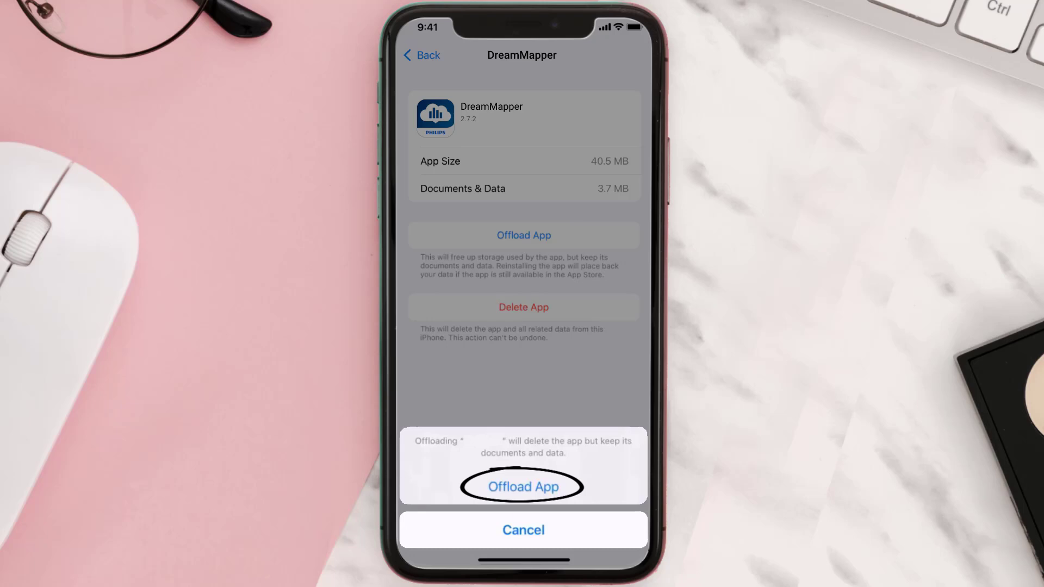
left_click(523, 487)
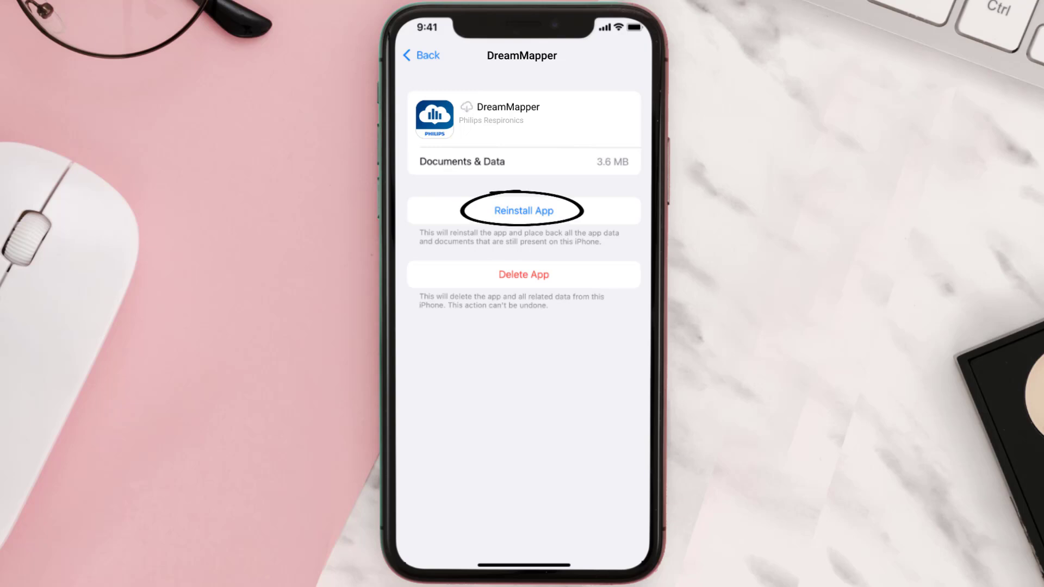
left_click(523, 209)
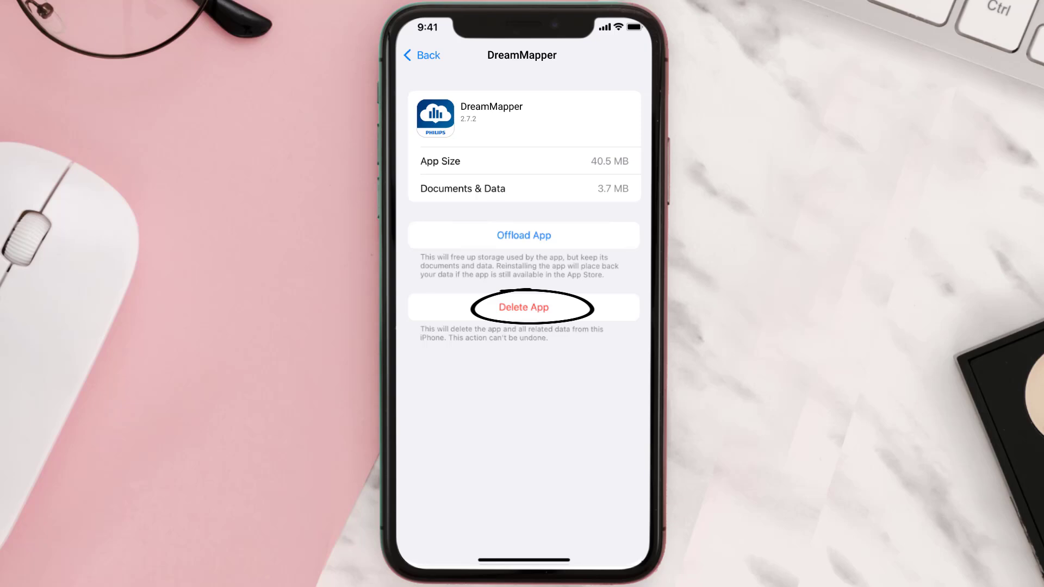
Delete DreamMapper and all its related data from the iPhone.
left_click(523, 306)
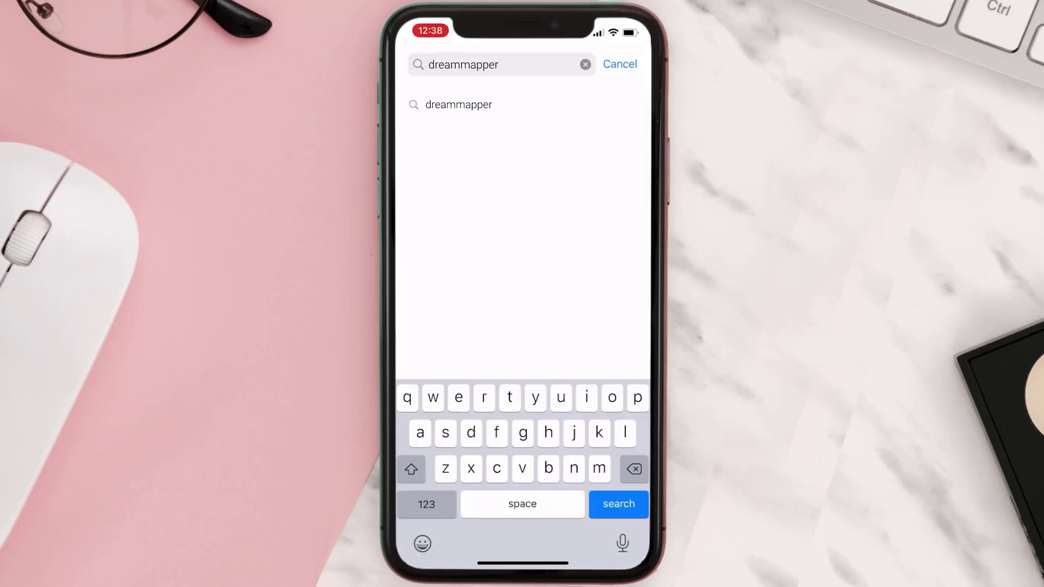
Get DreamMapper from the 'dreammapper' search results so it installs and shows OPEN.
left_click(616, 503)
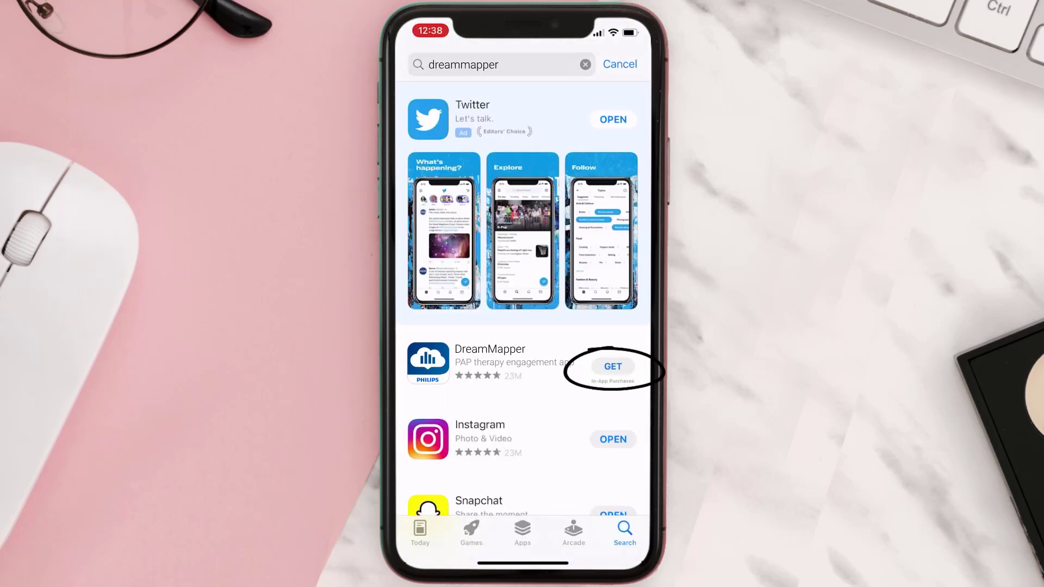
left_click(612, 366)
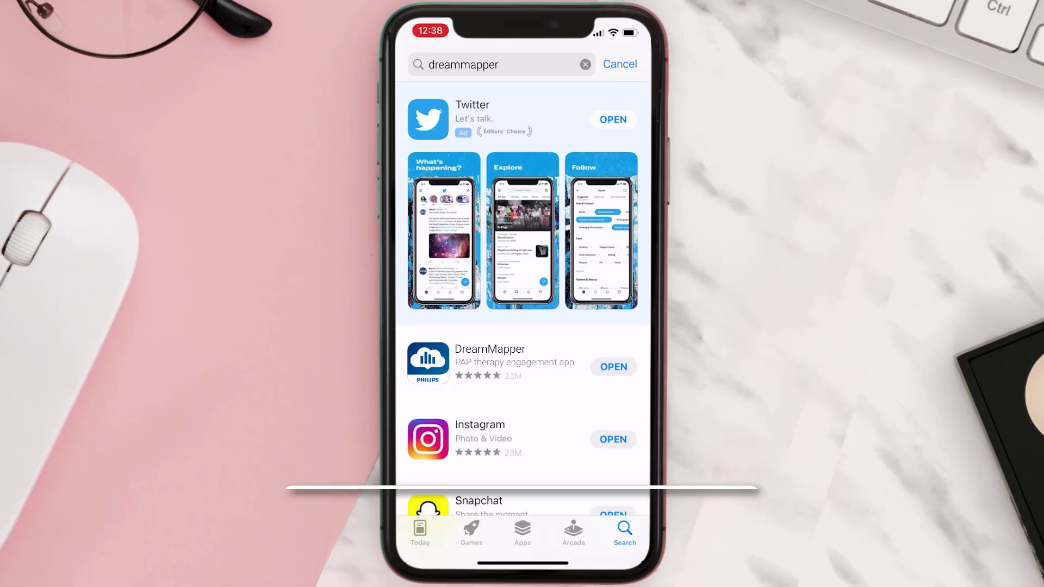